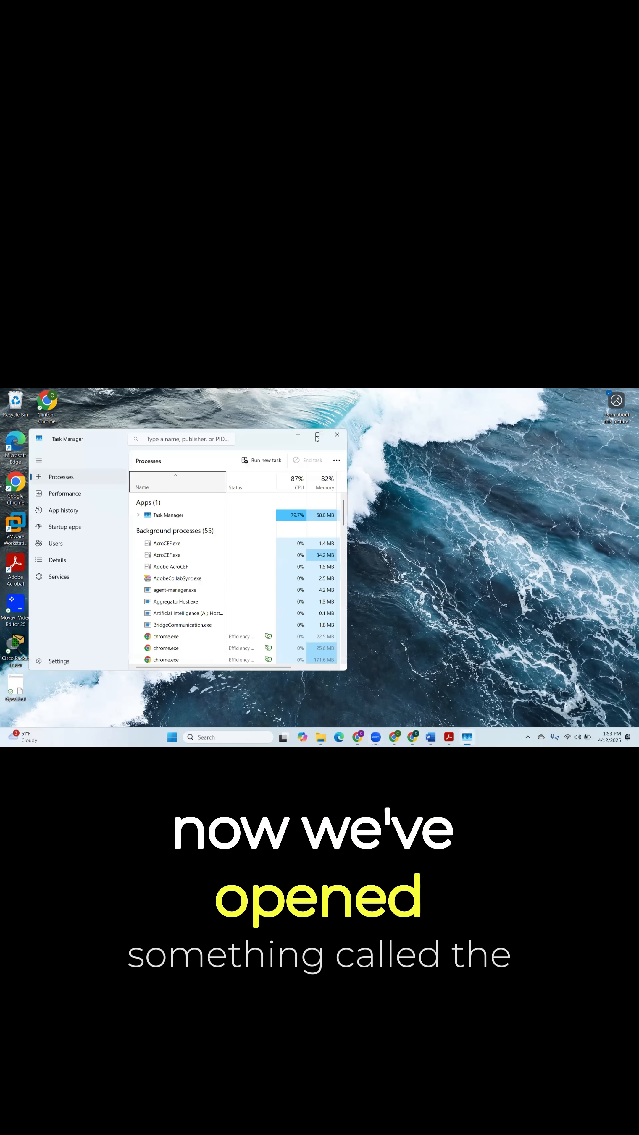
- Maximize Task Manager on the Processes tab to show all apps and background processes
left_click(317, 435)
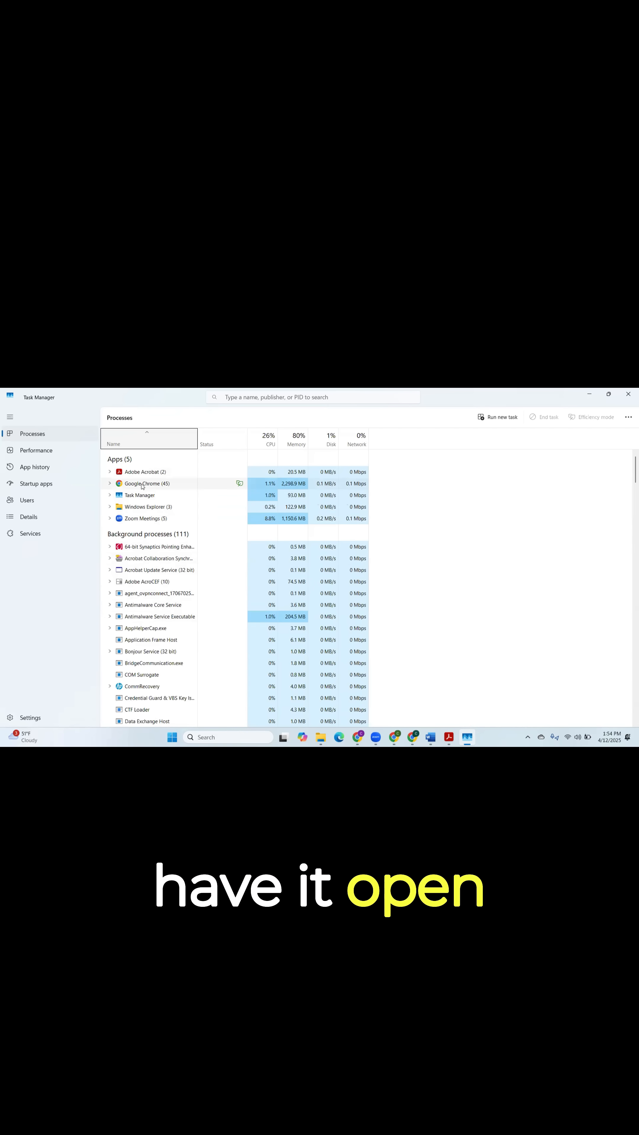
right_click(142, 484)
type("sc")
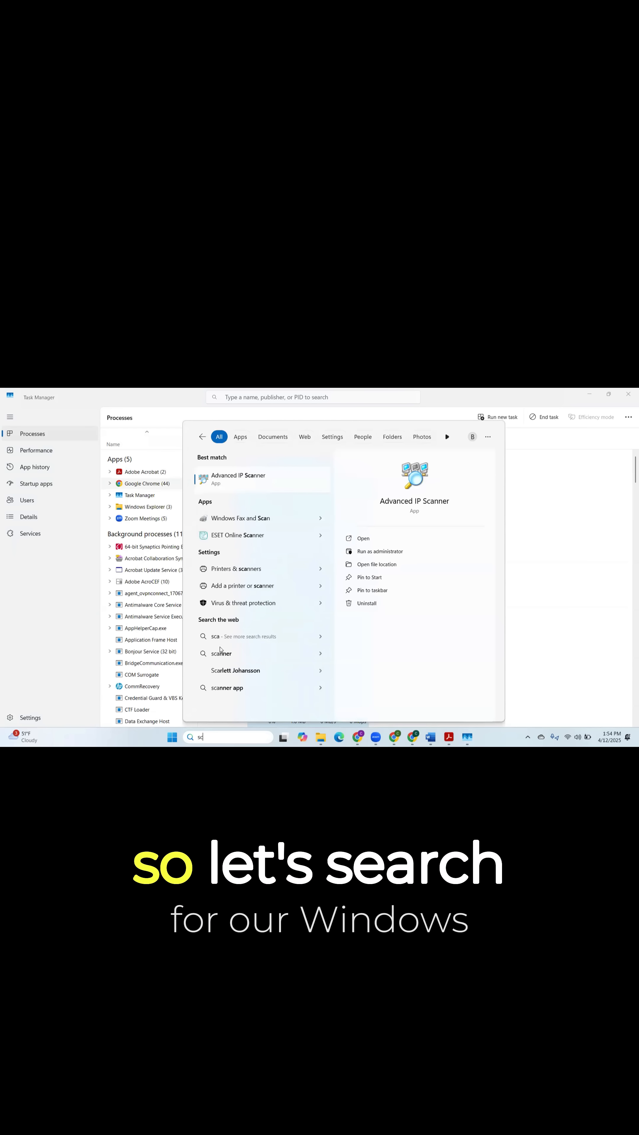
- Search the Start menu for 'window' to find Windows Security
type("window")
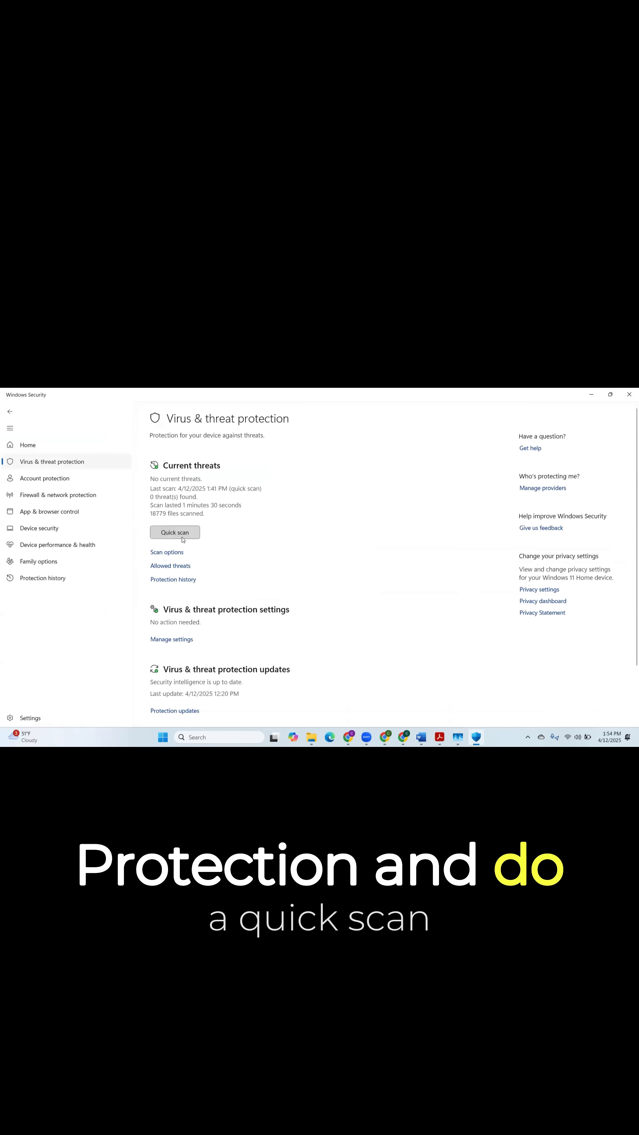
- Start a Quick scan from the Virus & threat protection page
left_click(174, 532)
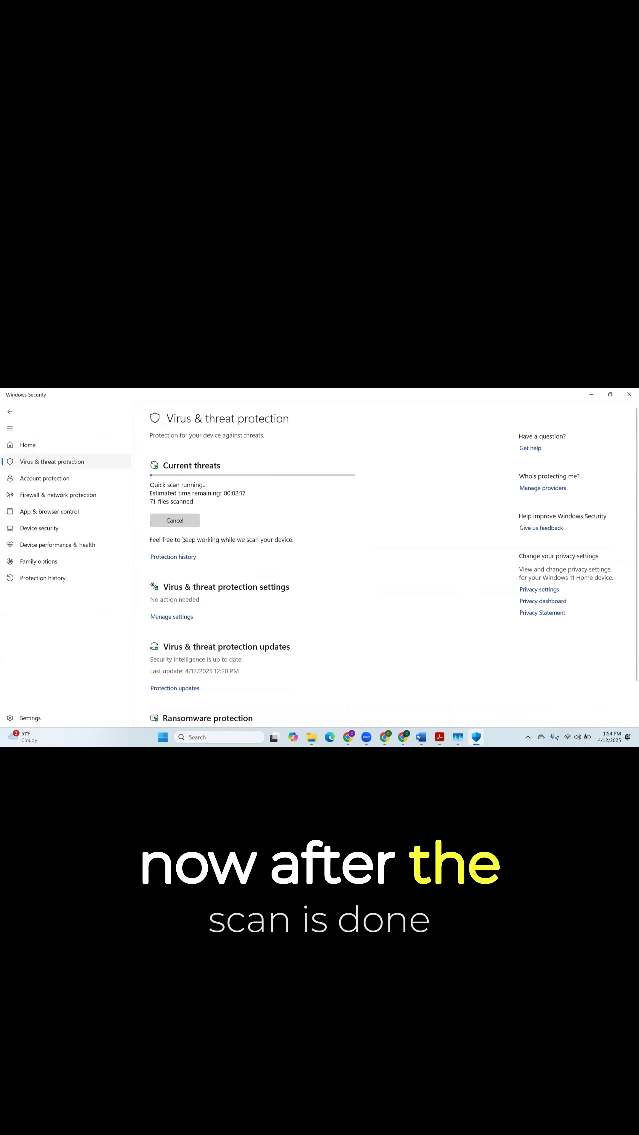